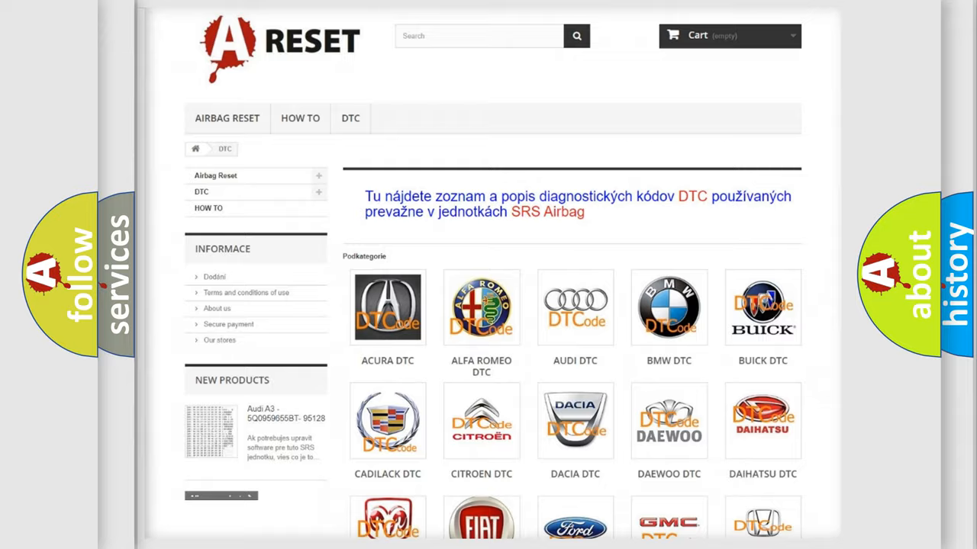
# Step: Open the Saturn DTC logo from the brand grid and browse its trouble-code list
pyautogui.scroll(-3)
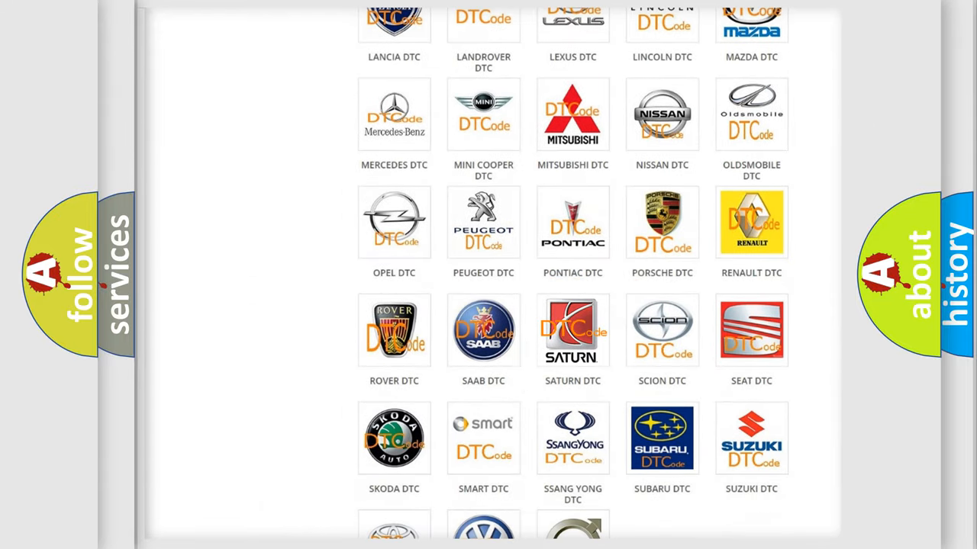
pyautogui.click(572, 331)
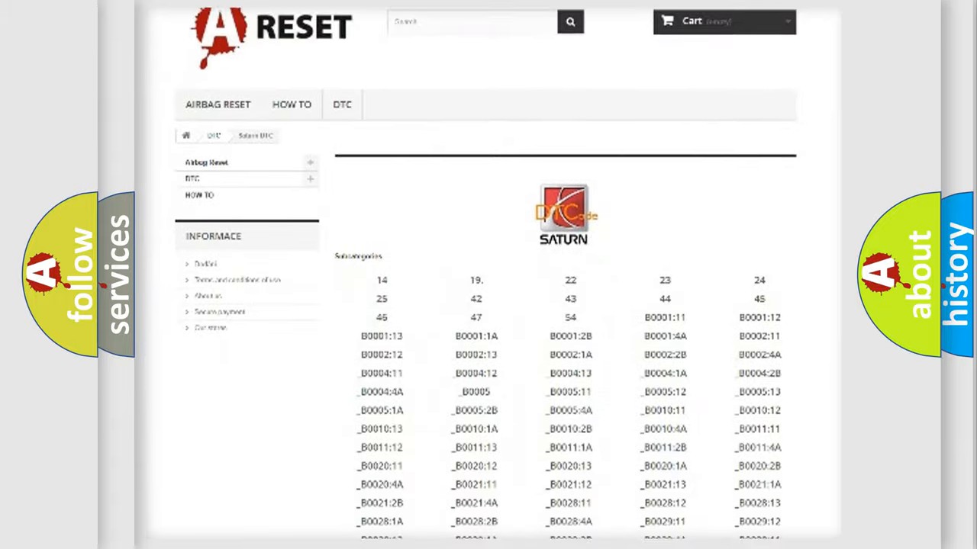
pyautogui.scroll(-3)
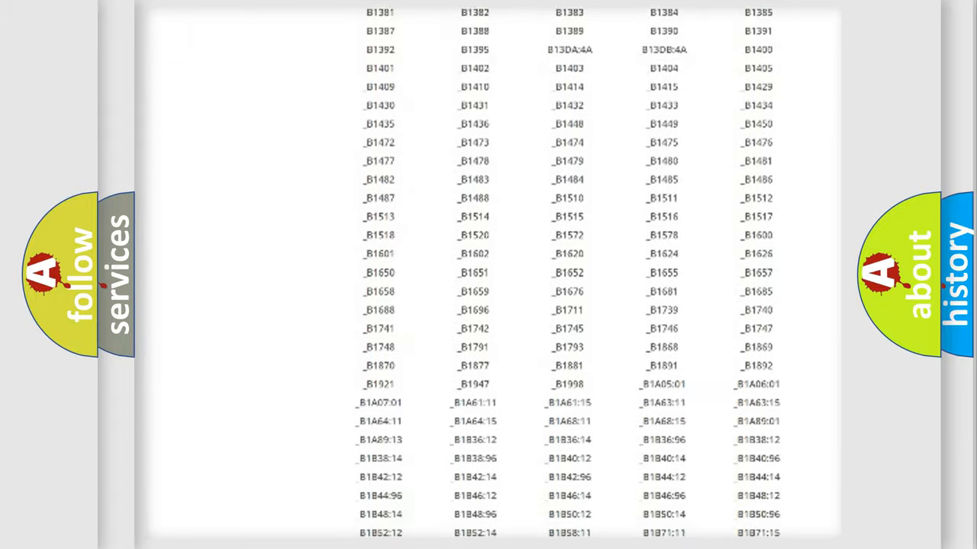
pyautogui.scroll(3)
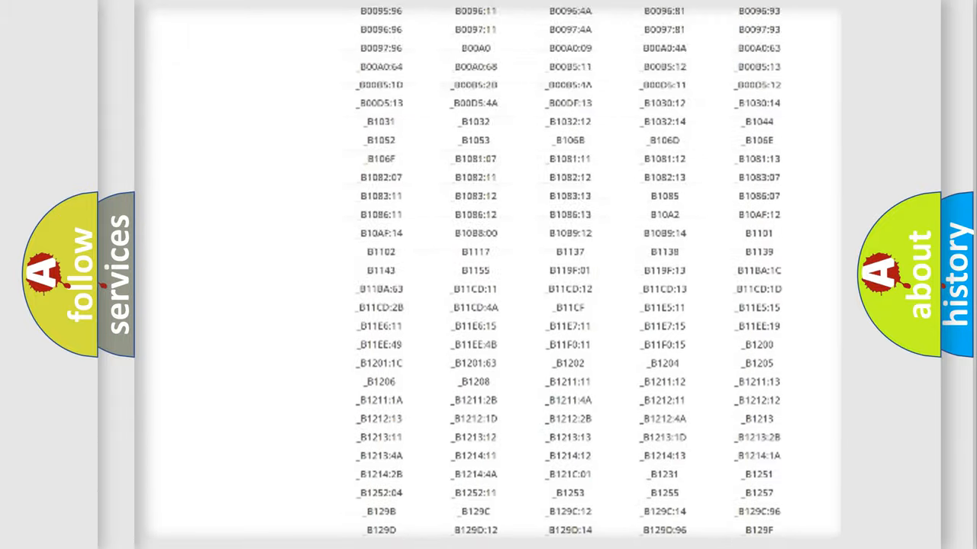
pyautogui.scroll(3)
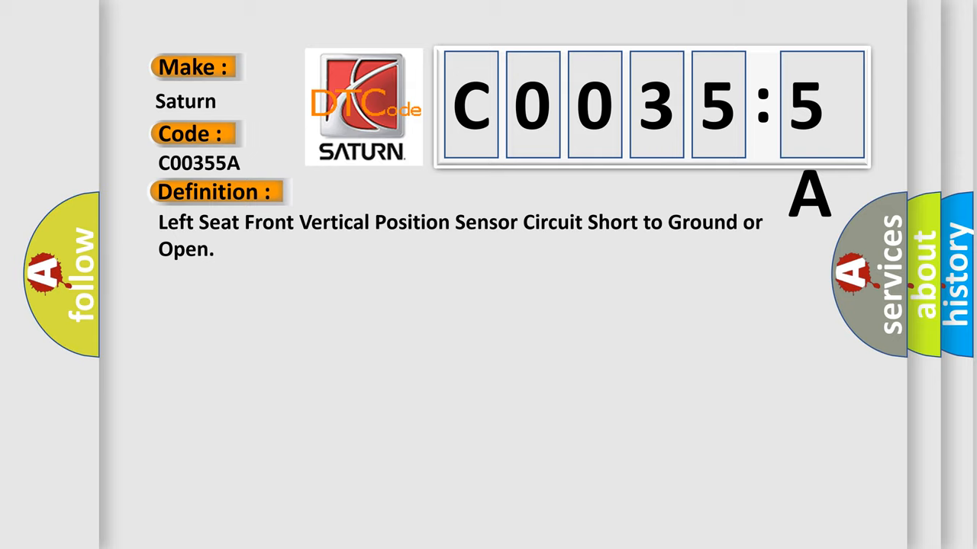
# Step: Expand the Description heading on the C00355A page to show "The MSM must be powered" text
pyautogui.click(397, 192)
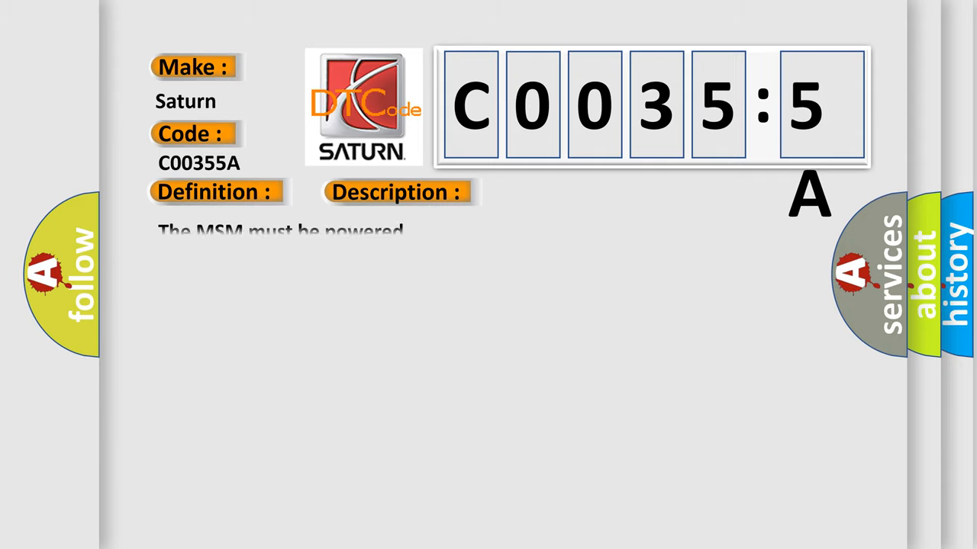